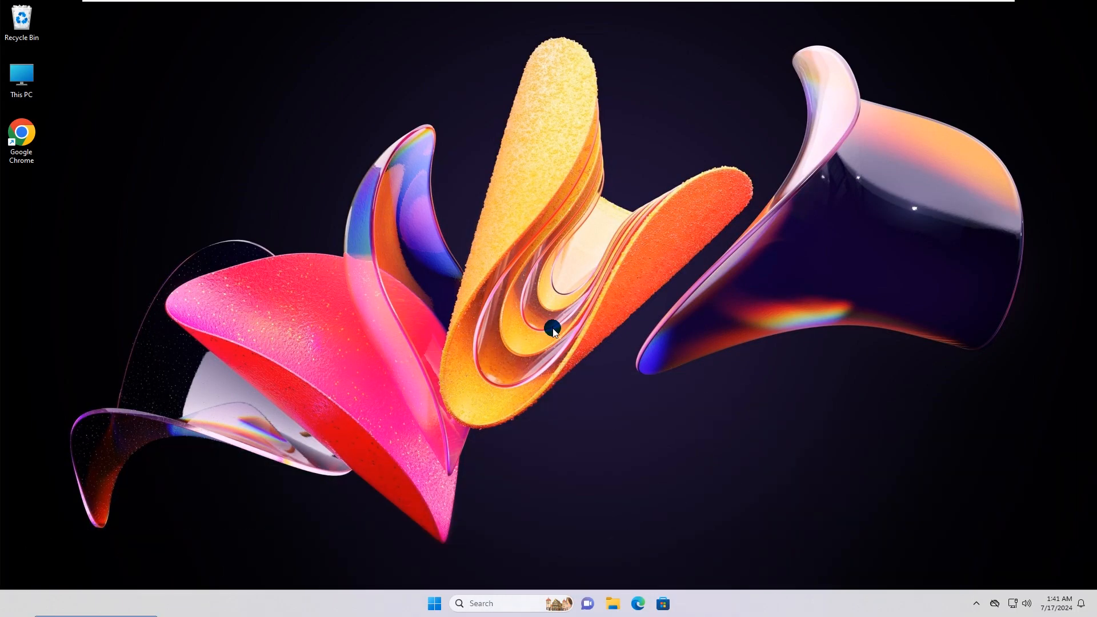
- Search Windows for 'Control Panel'
{"action": "left_click", "coordinate": [459, 603]}
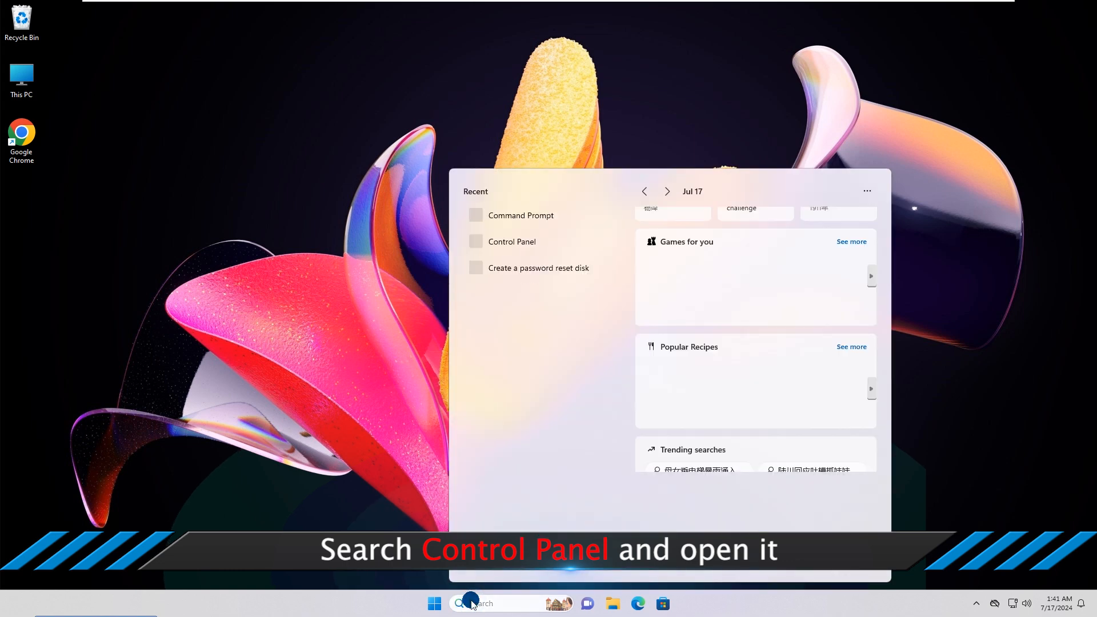
{"action": "type", "text": "Control Panel"}
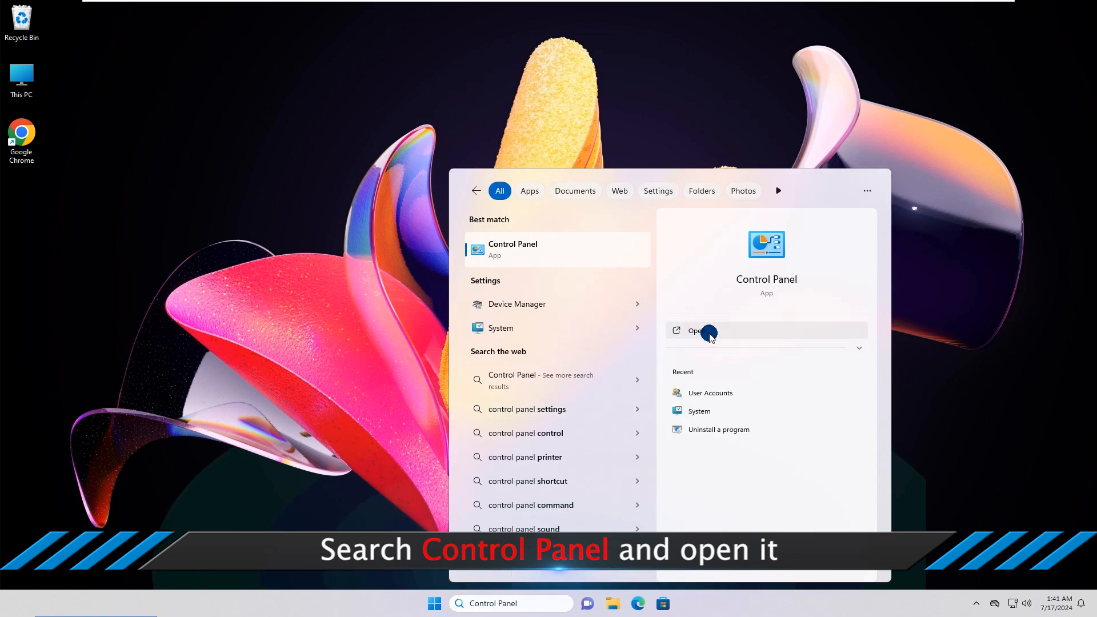
- Open Control Panel and search it for 'create password reset'
{"action": "left_click", "coordinate": [707, 331]}
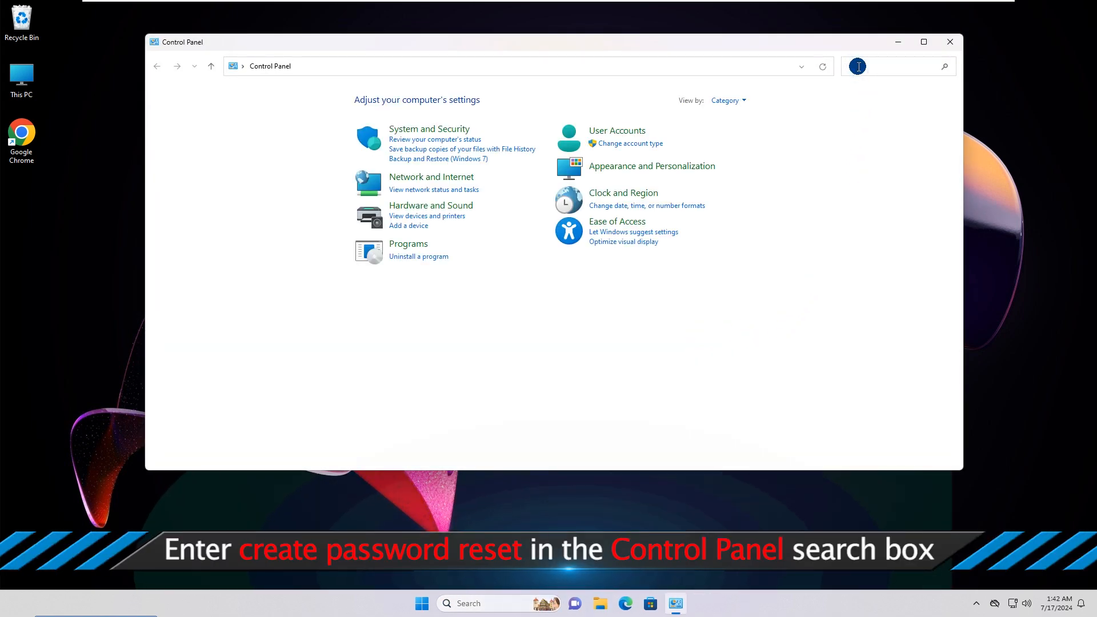
{"action": "type", "text": "create password reset"}
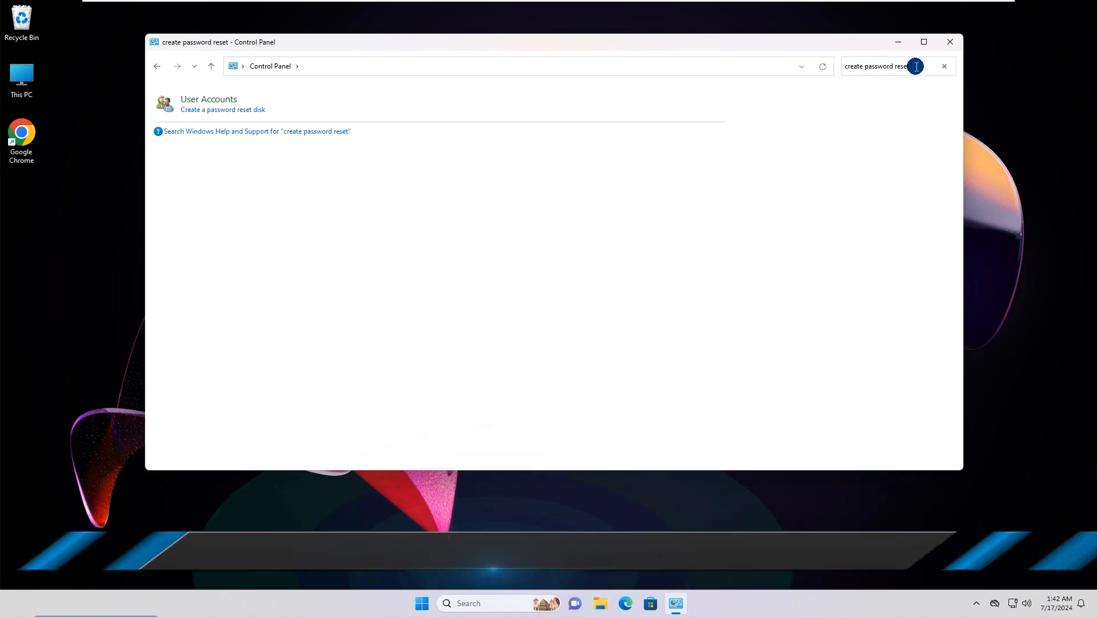
{"action": "mouse_move", "coordinate": [179, 113]}
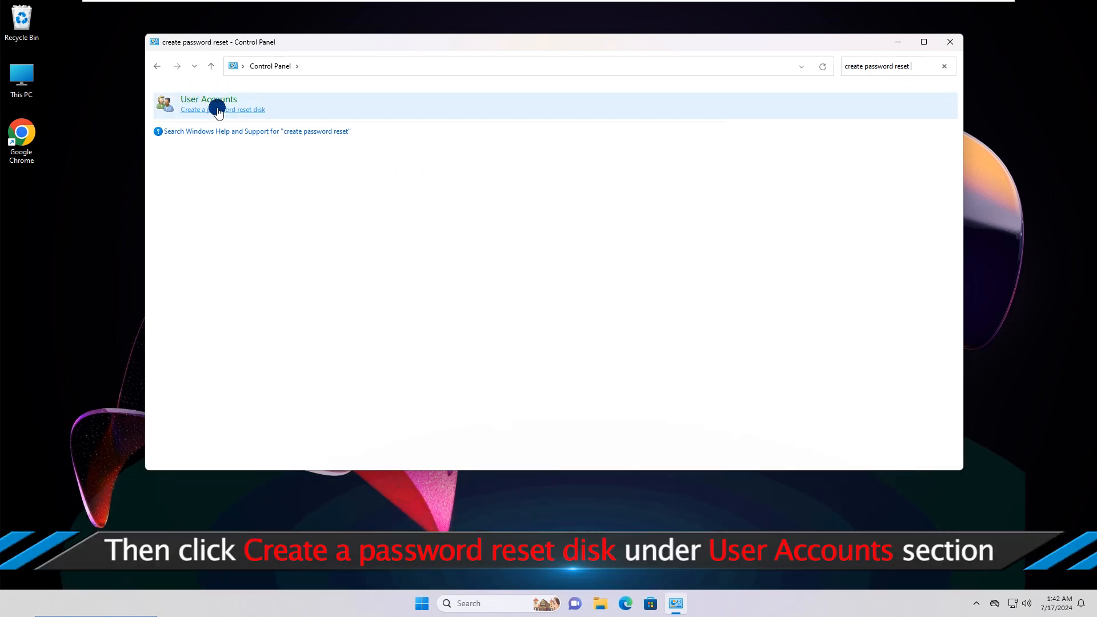
- Start the reset-disk wizard, choose USB drive F:, and enter the current account password
{"action": "left_click", "coordinate": [222, 109]}
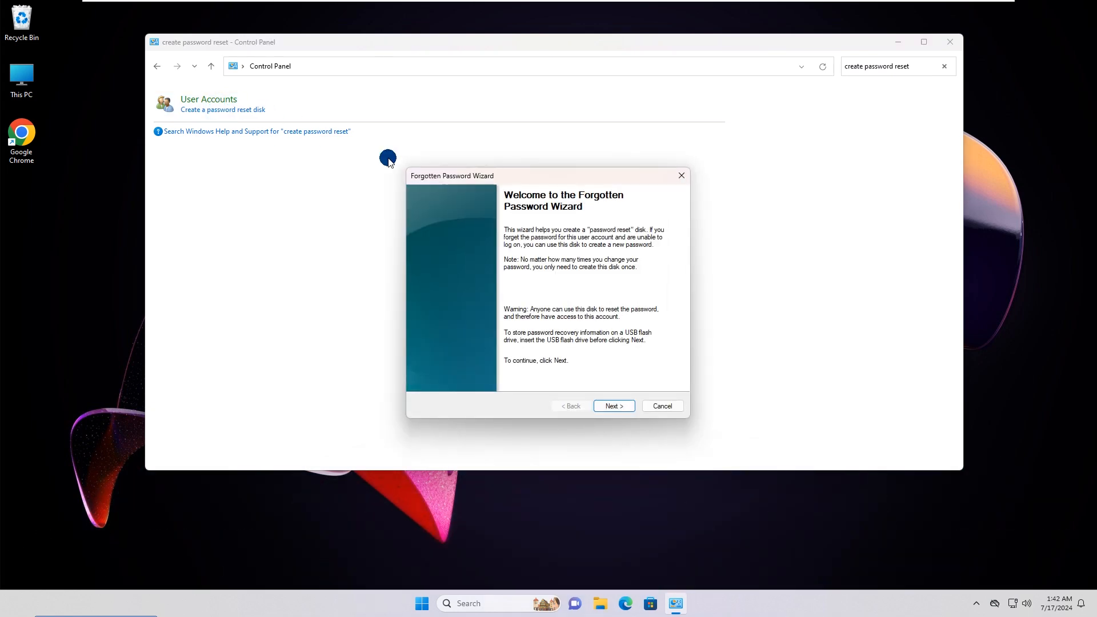
{"action": "left_click", "coordinate": [614, 406]}
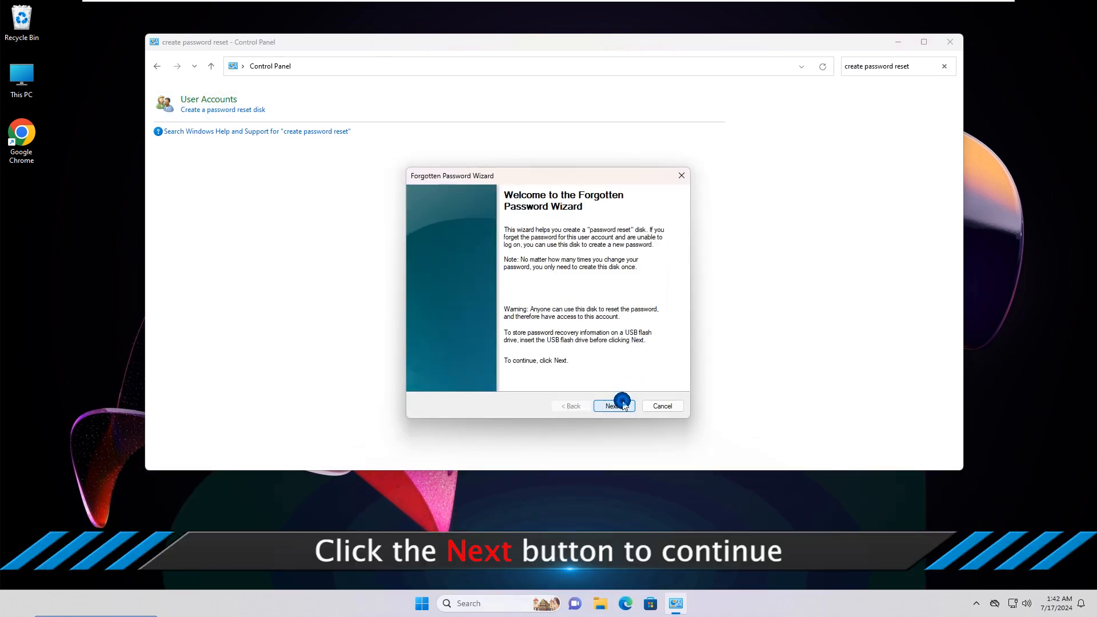
{"action": "left_click", "coordinate": [614, 406]}
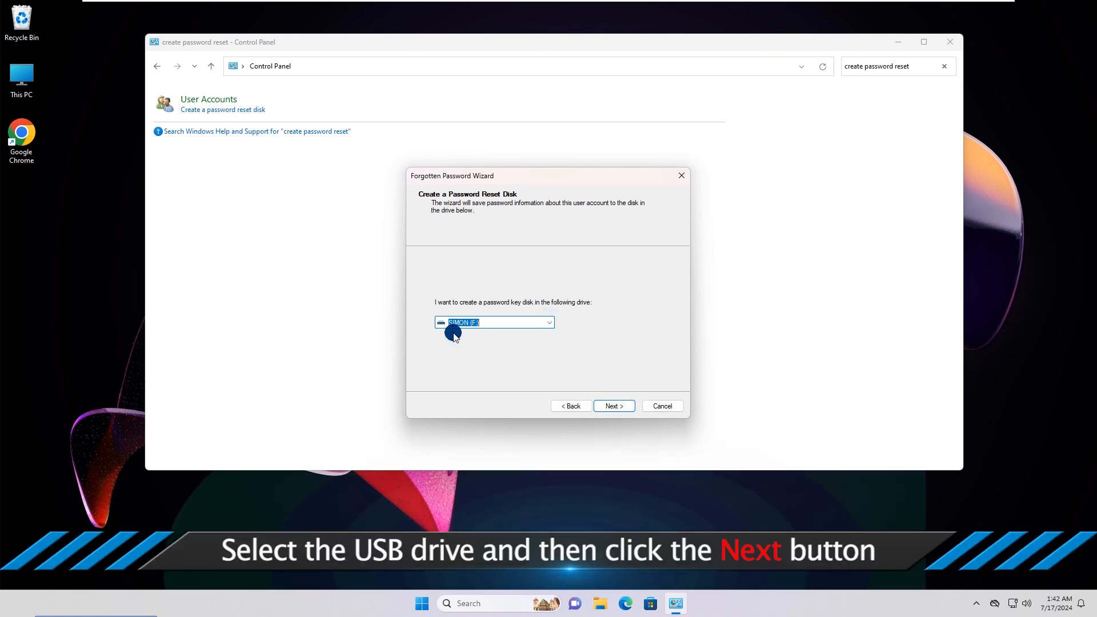
{"action": "left_click", "coordinate": [614, 406]}
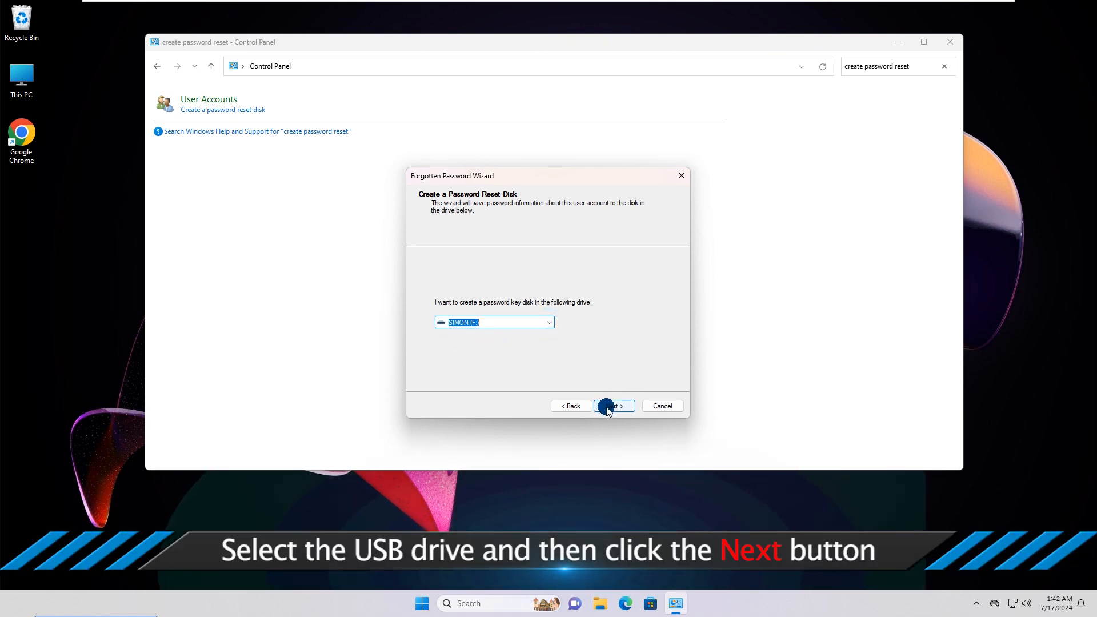
{"action": "left_click", "coordinate": [614, 405]}
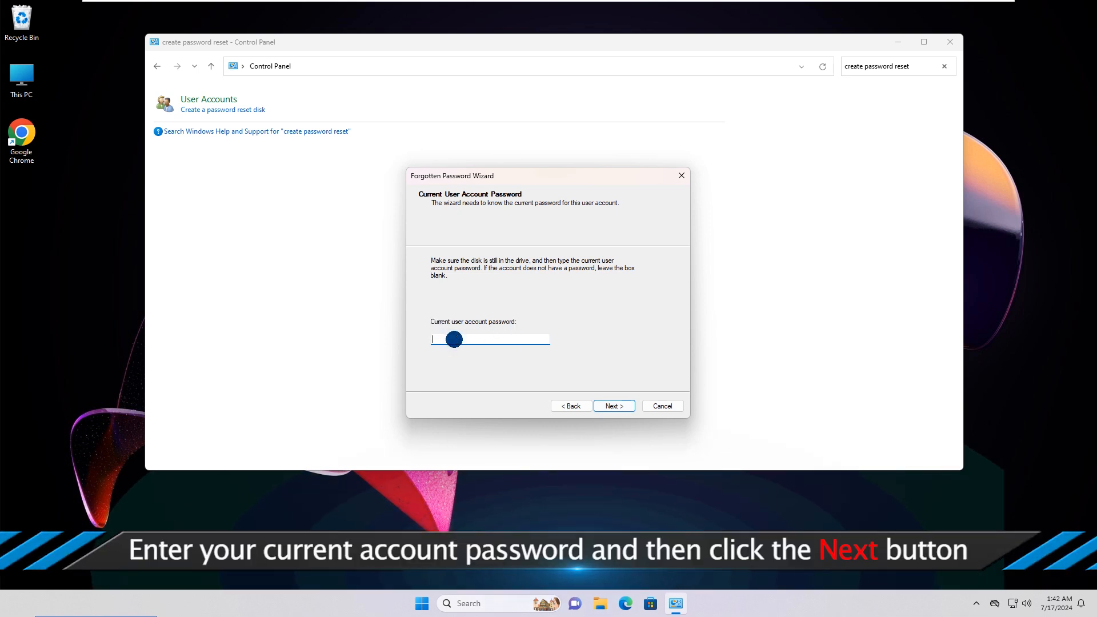
{"action": "type", "text": "password"}
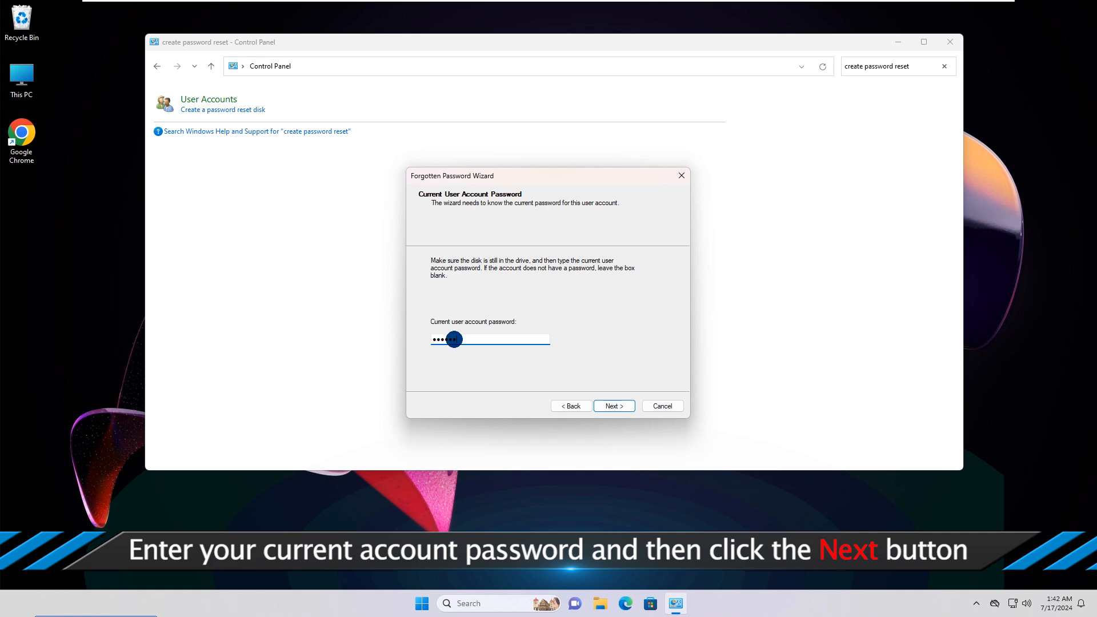
- Write the reset disk to USB, overwriting the previous disk, and finish the wizard
{"action": "left_click", "coordinate": [614, 406]}
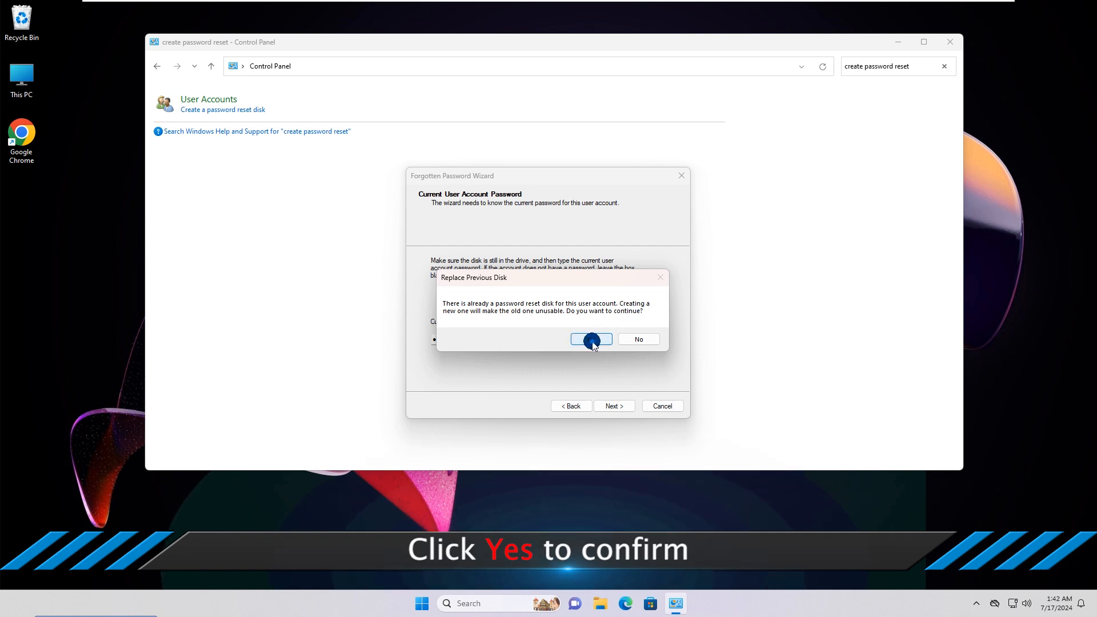
{"action": "left_click", "coordinate": [592, 339]}
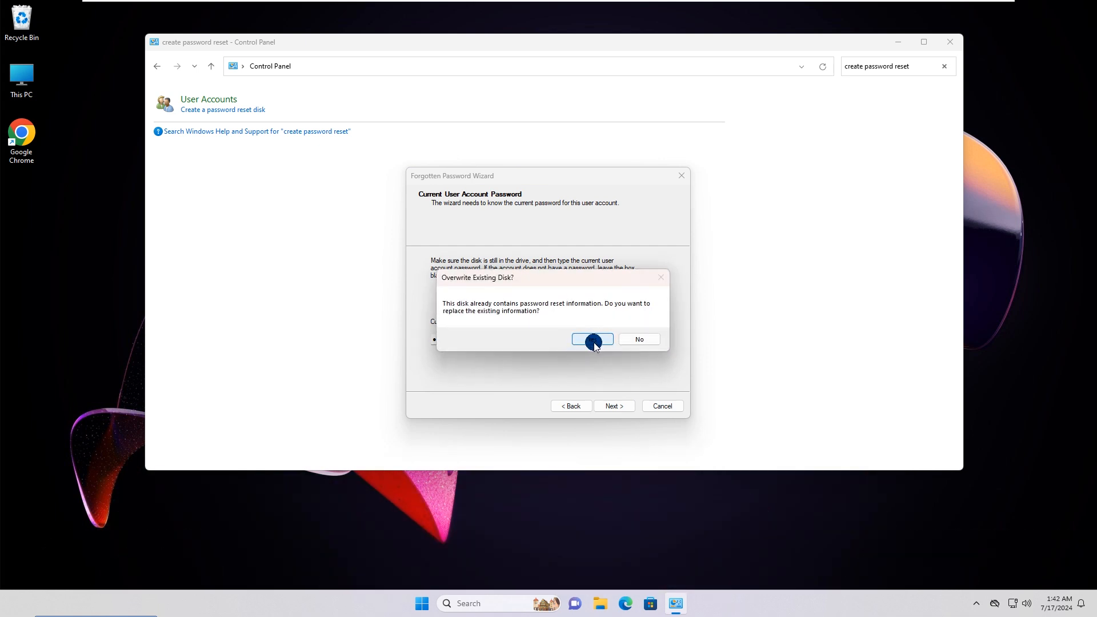
{"action": "left_click", "coordinate": [592, 340]}
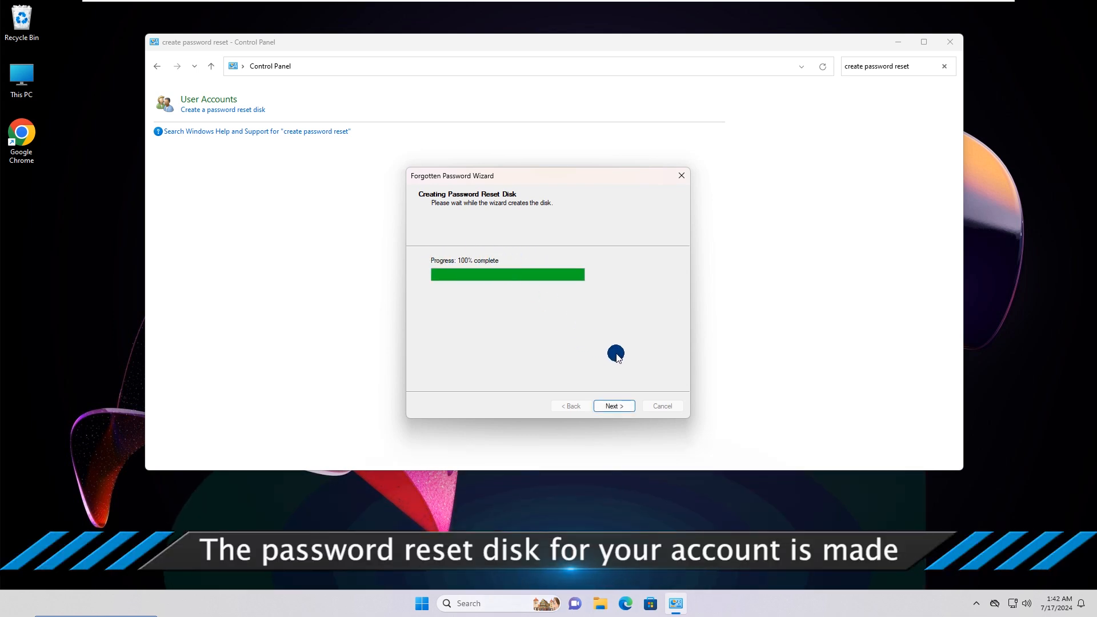
{"action": "left_click", "coordinate": [613, 406]}
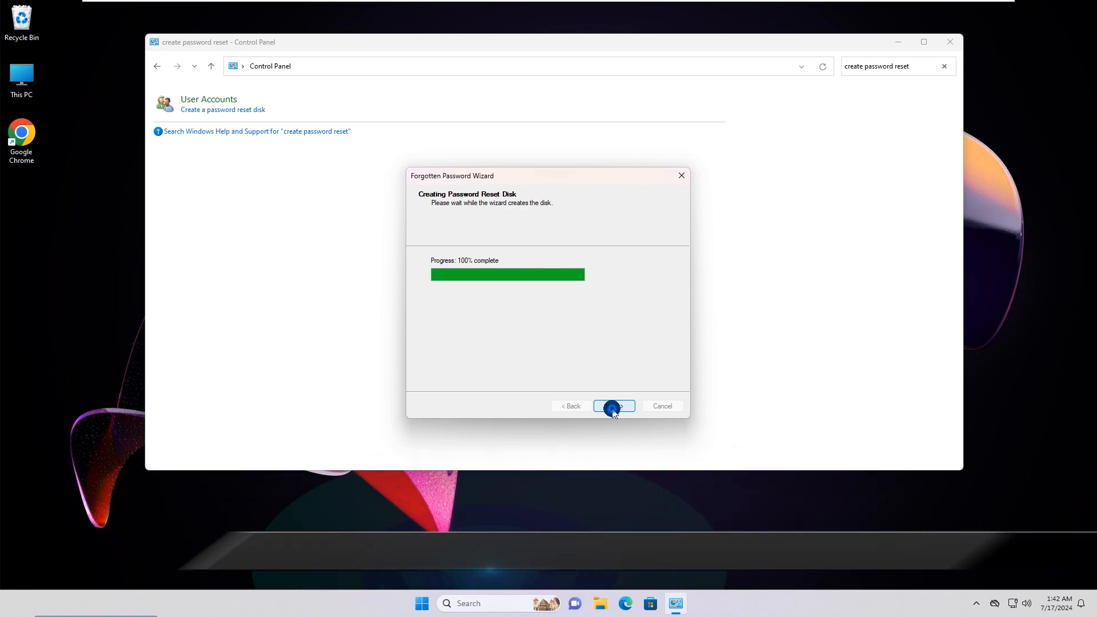
{"action": "left_click", "coordinate": [614, 406]}
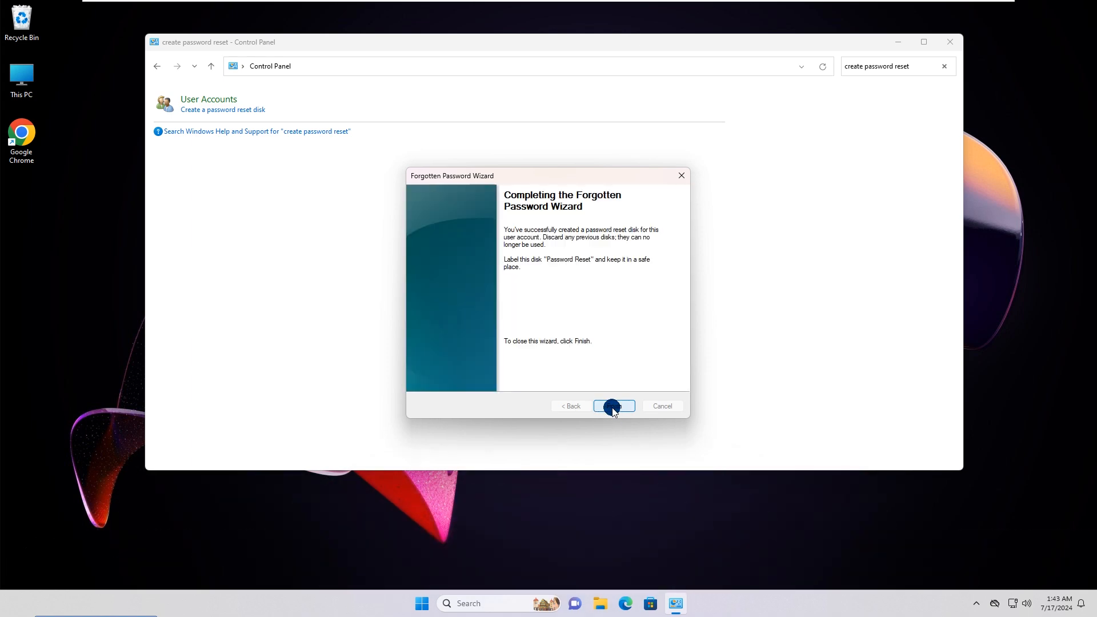
{"action": "left_click", "coordinate": [614, 405]}
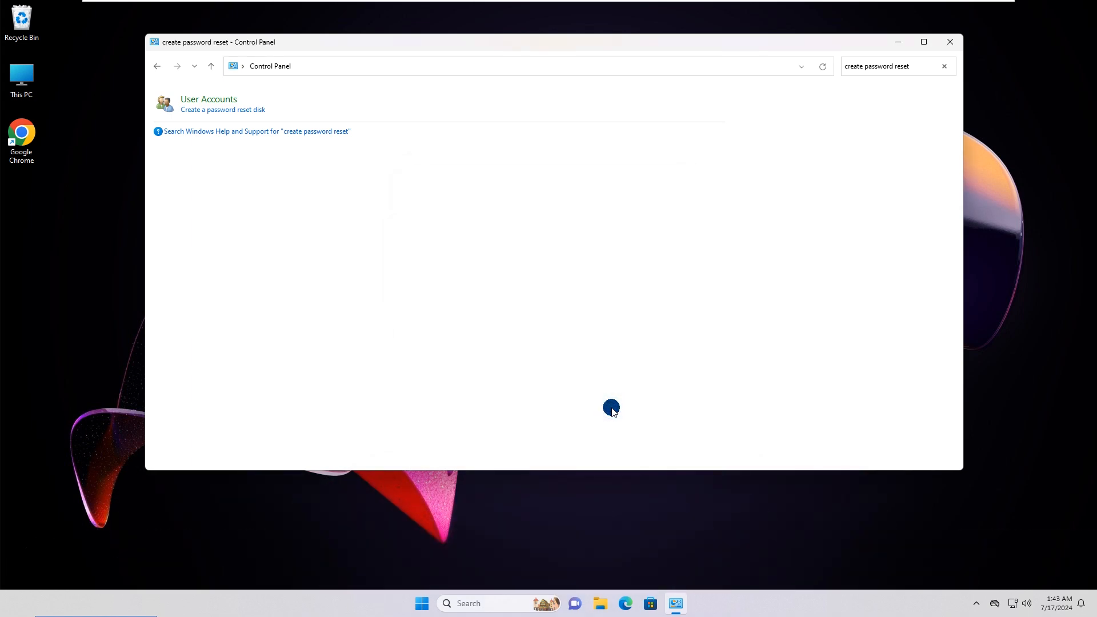
{"action": "left_click", "coordinate": [950, 42]}
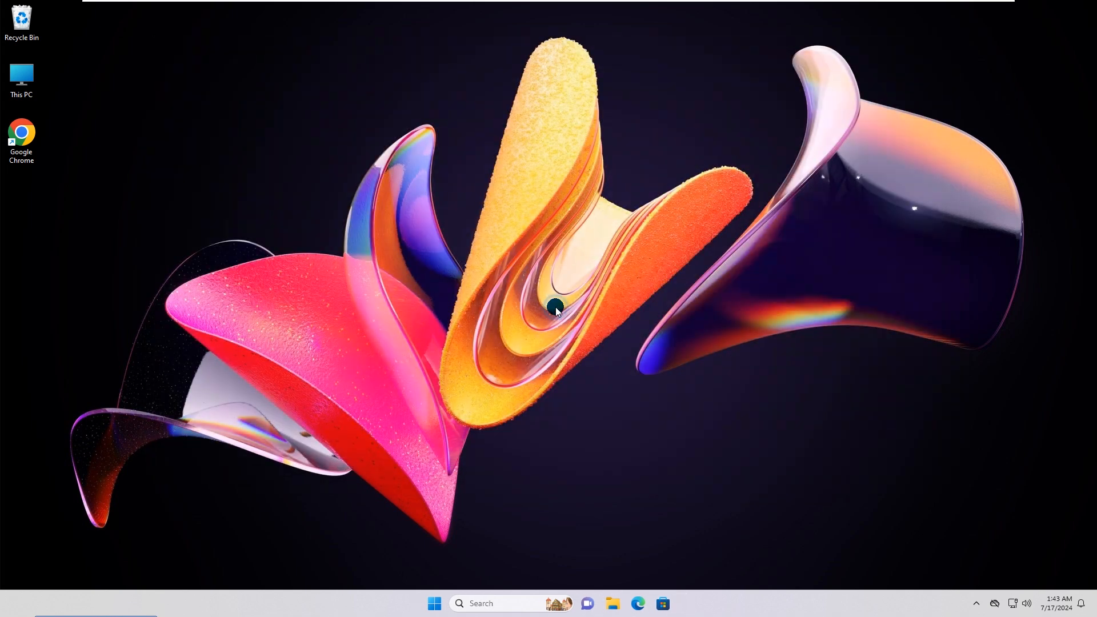
{"action": "left_click", "coordinate": [21, 74]}
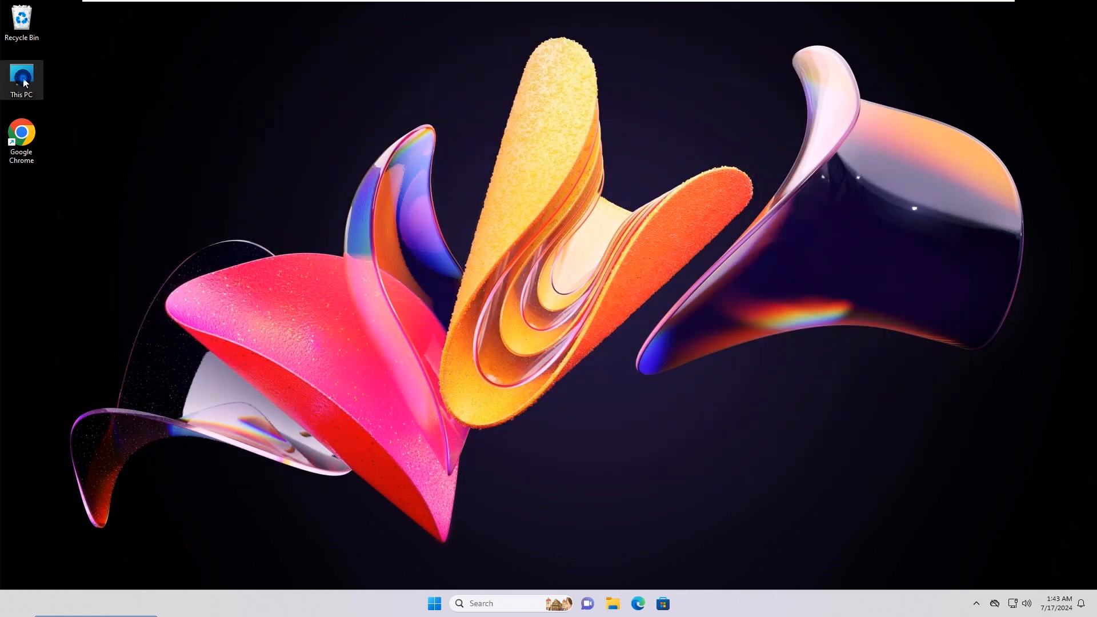
{"action": "double_click", "coordinate": [22, 74]}
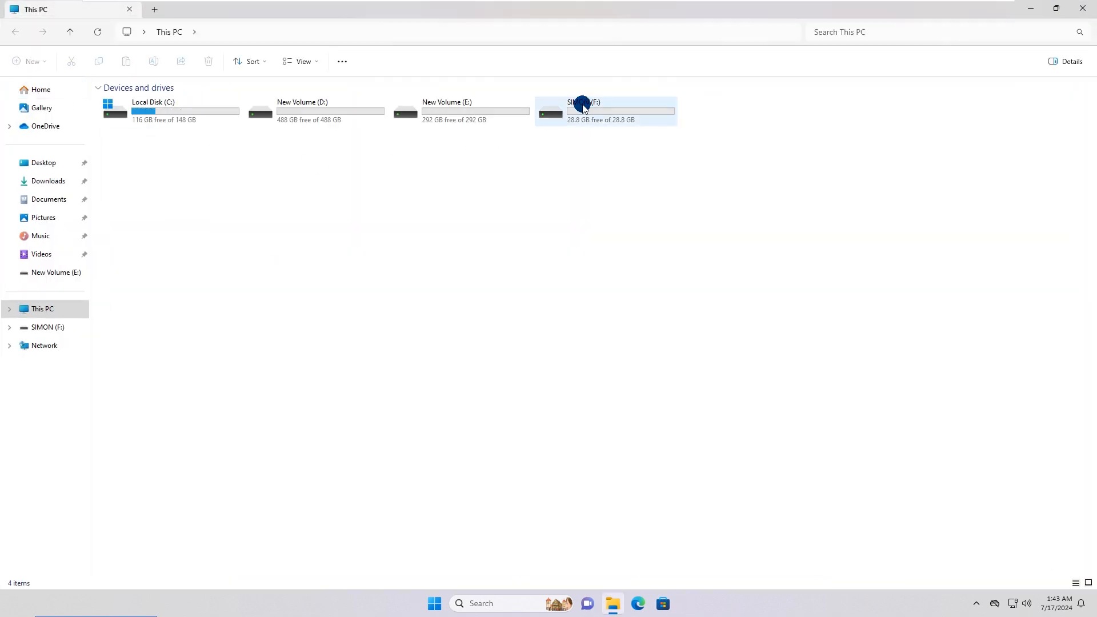
{"action": "double_click", "coordinate": [582, 107]}
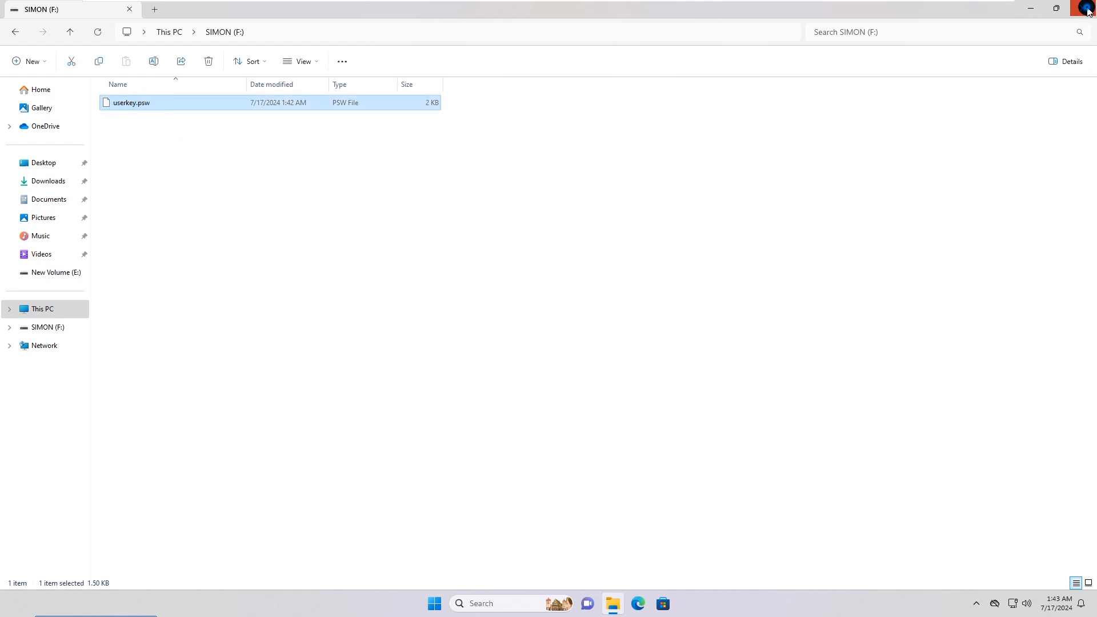
{"action": "left_click", "coordinate": [1086, 7]}
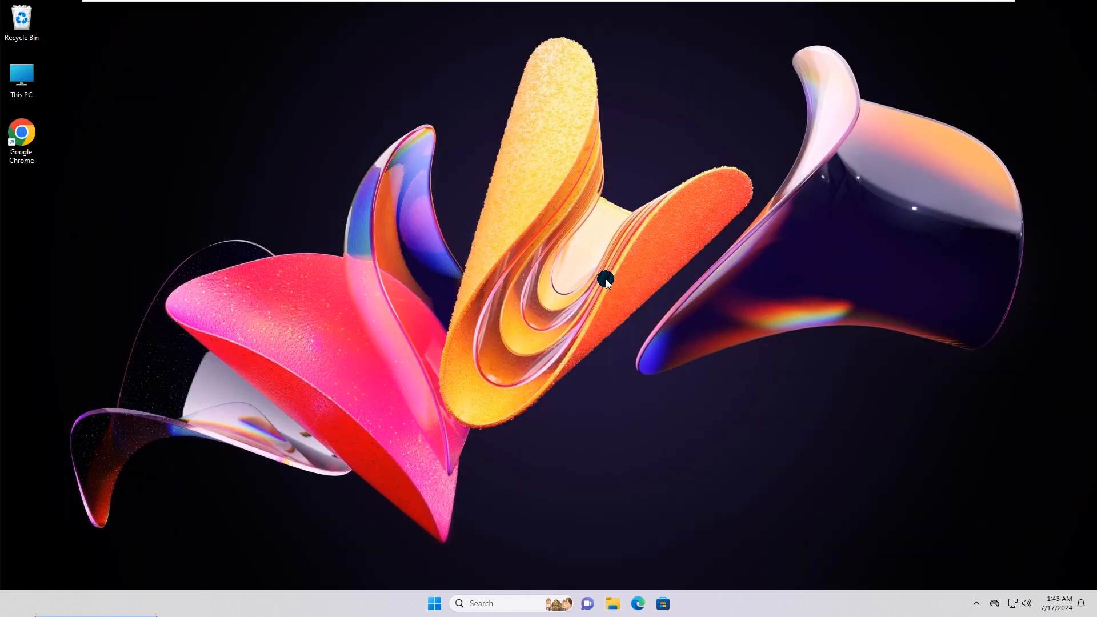
- Launch Google Chrome to reach the iSunshare Windows Password Genius page
{"action": "left_click", "coordinate": [22, 132]}
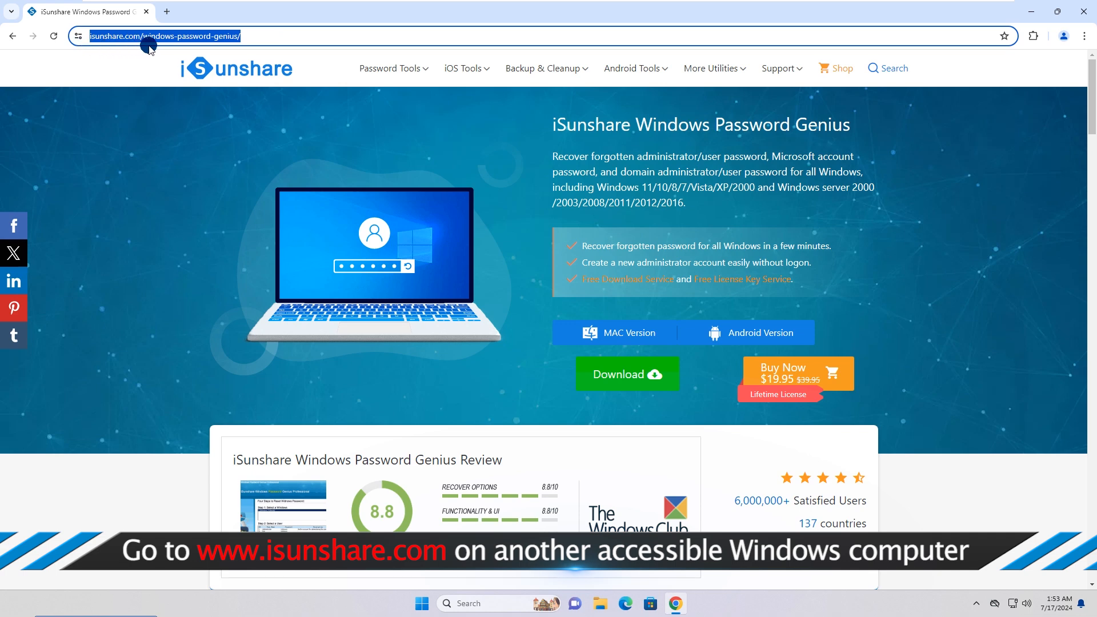
- Download the isunshare-windows-password-genius installer from the product page
{"action": "left_click", "coordinate": [404, 122]}
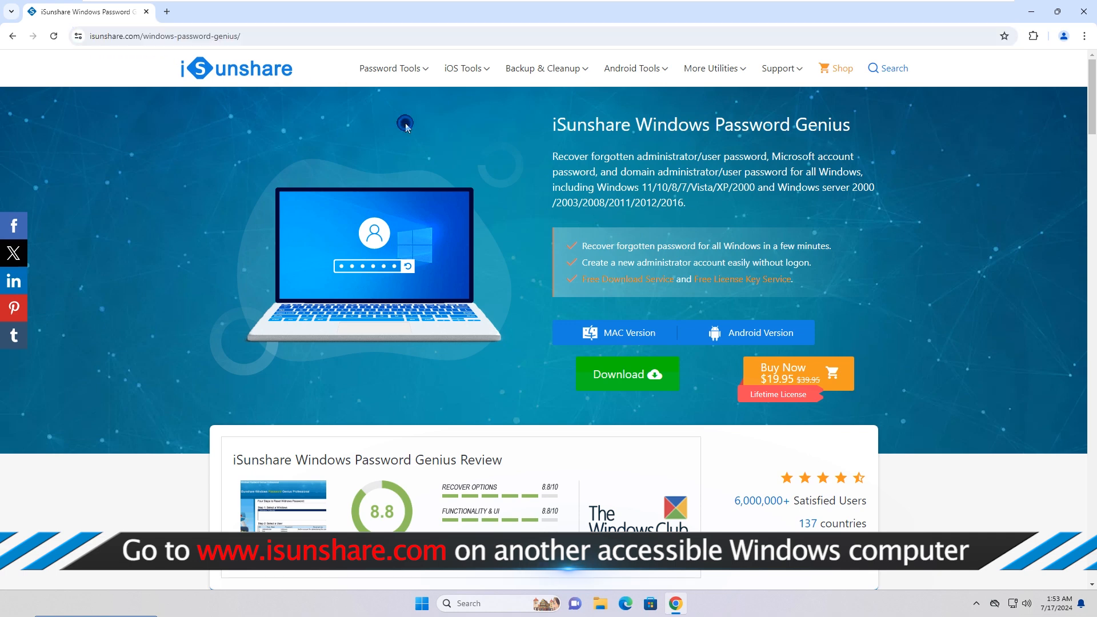
{"action": "mouse_move", "coordinate": [838, 145]}
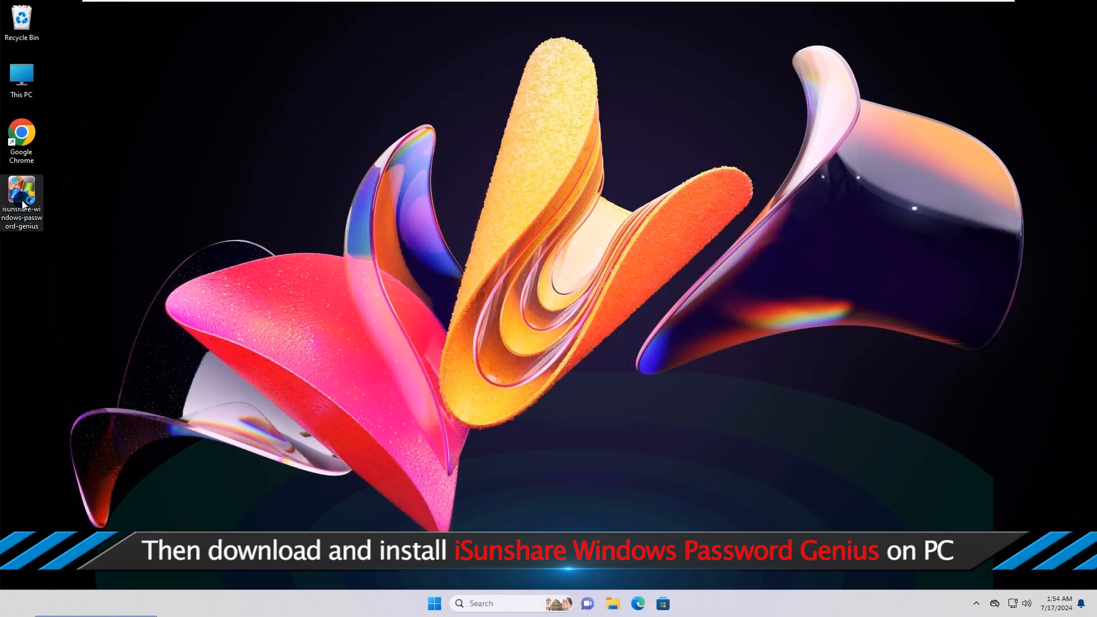
- Install Password Genius, skipping the website visit and launching the program
{"action": "double_click", "coordinate": [21, 193]}
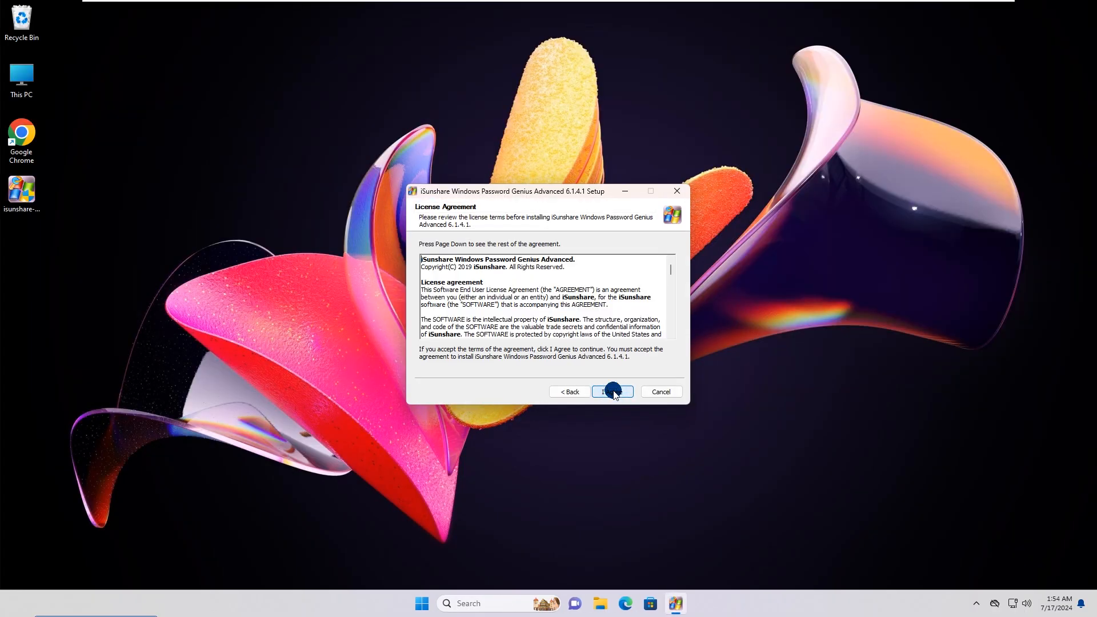
{"action": "left_click", "coordinate": [612, 392]}
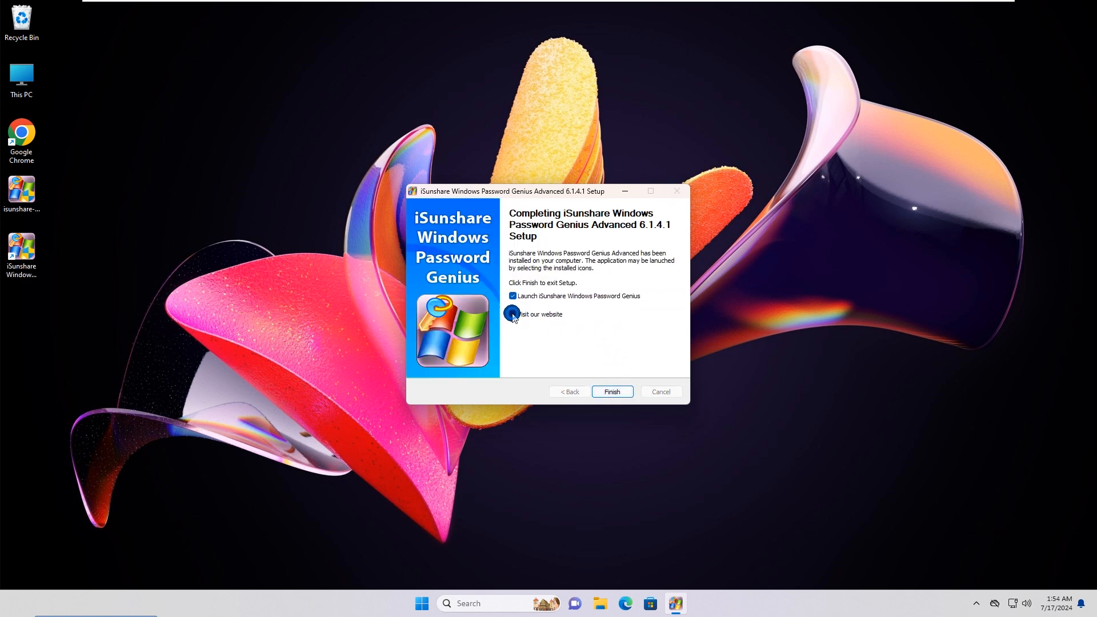
{"action": "left_click", "coordinate": [513, 314]}
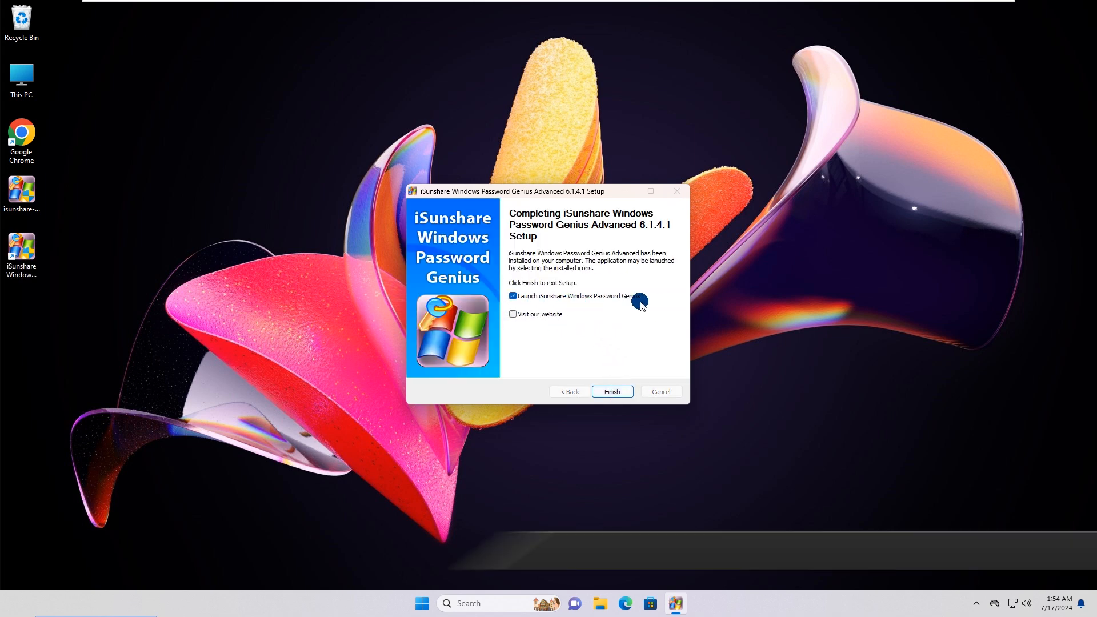
{"action": "left_click", "coordinate": [612, 392]}
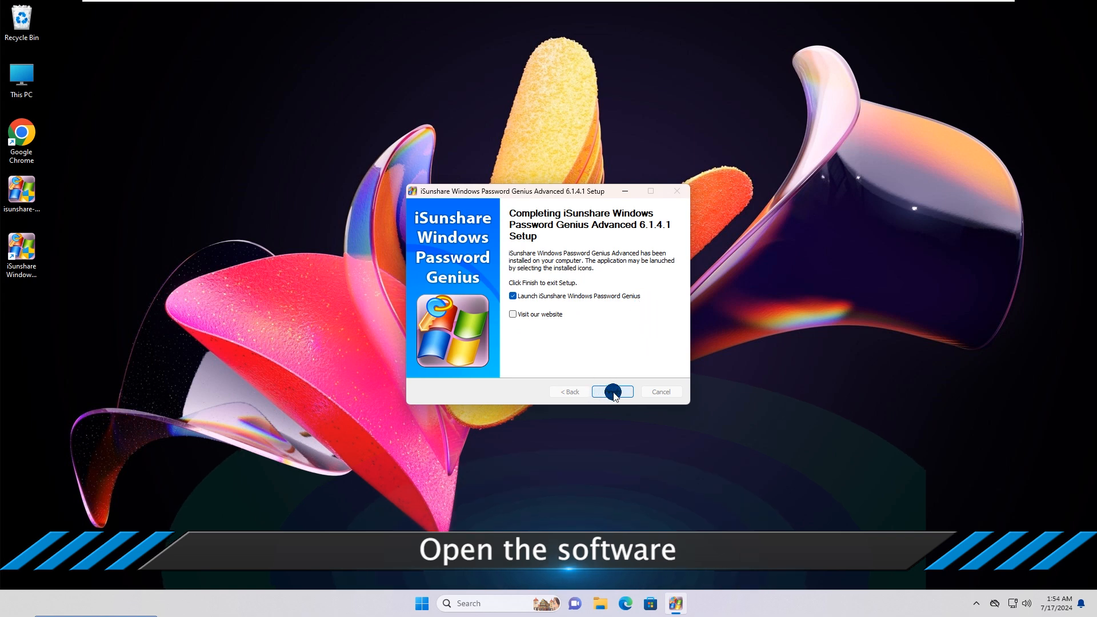
{"action": "left_click", "coordinate": [613, 391]}
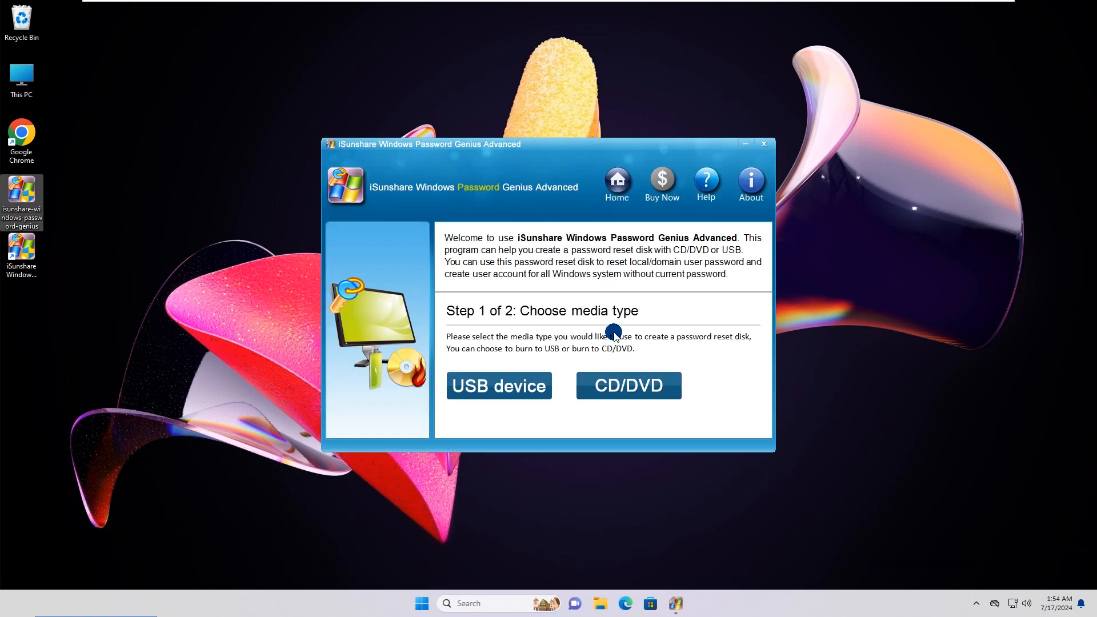
{"action": "mouse_move", "coordinate": [542, 364]}
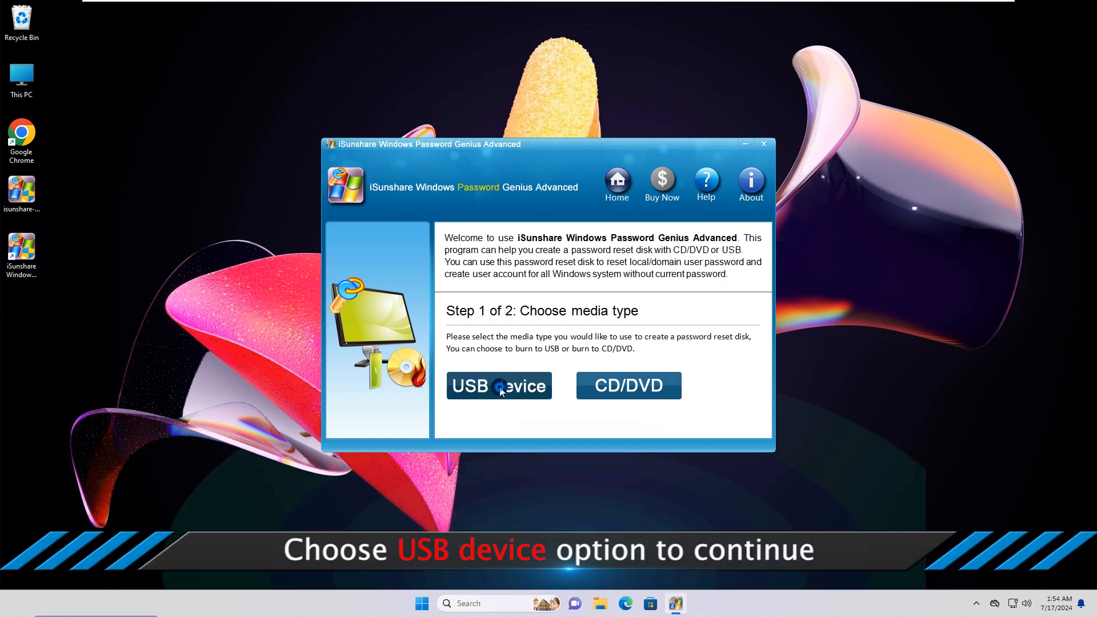
- Choose USB device as the media type, reaching step 2 with drive F:
{"action": "left_click", "coordinate": [499, 385]}
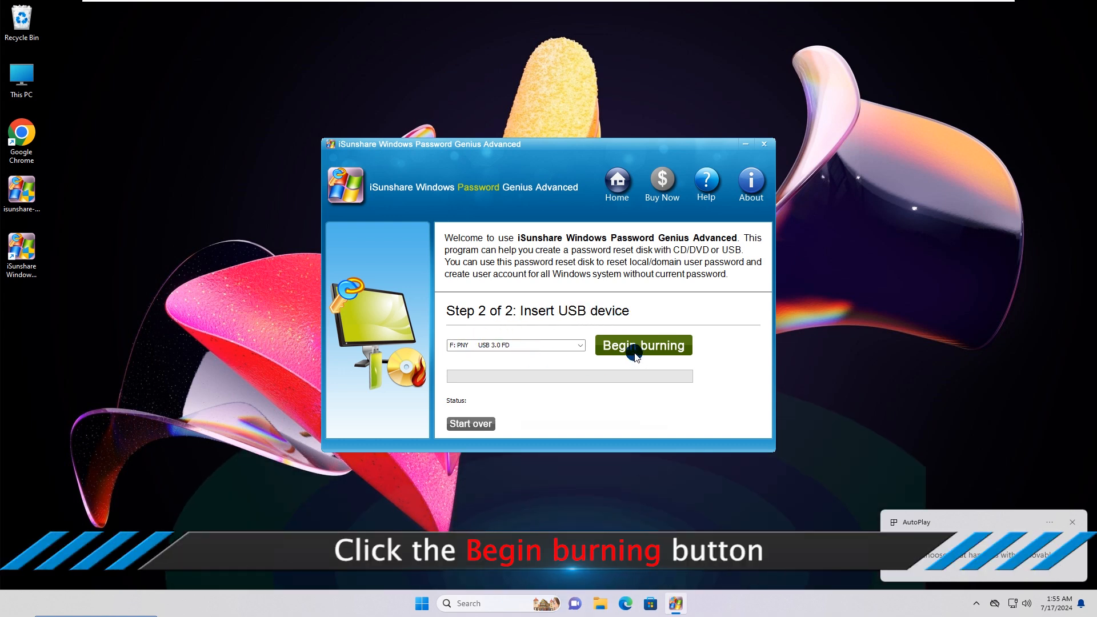
- Burn the reset image to USB drive F:, accepting the format, then close the program
{"action": "left_click", "coordinate": [644, 345]}
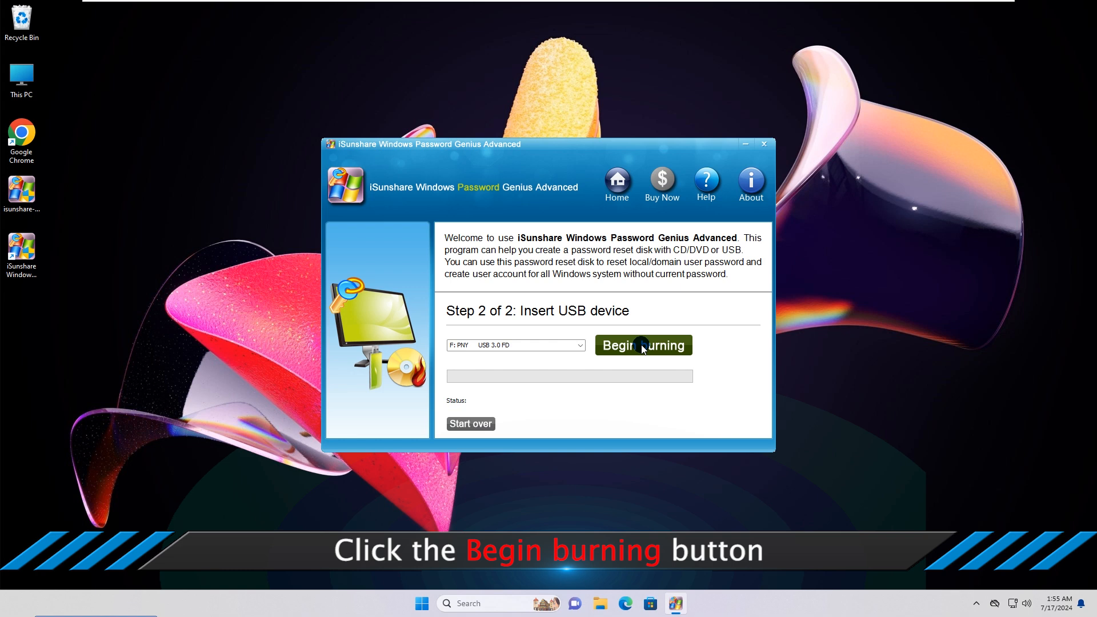
{"action": "left_click", "coordinate": [643, 346]}
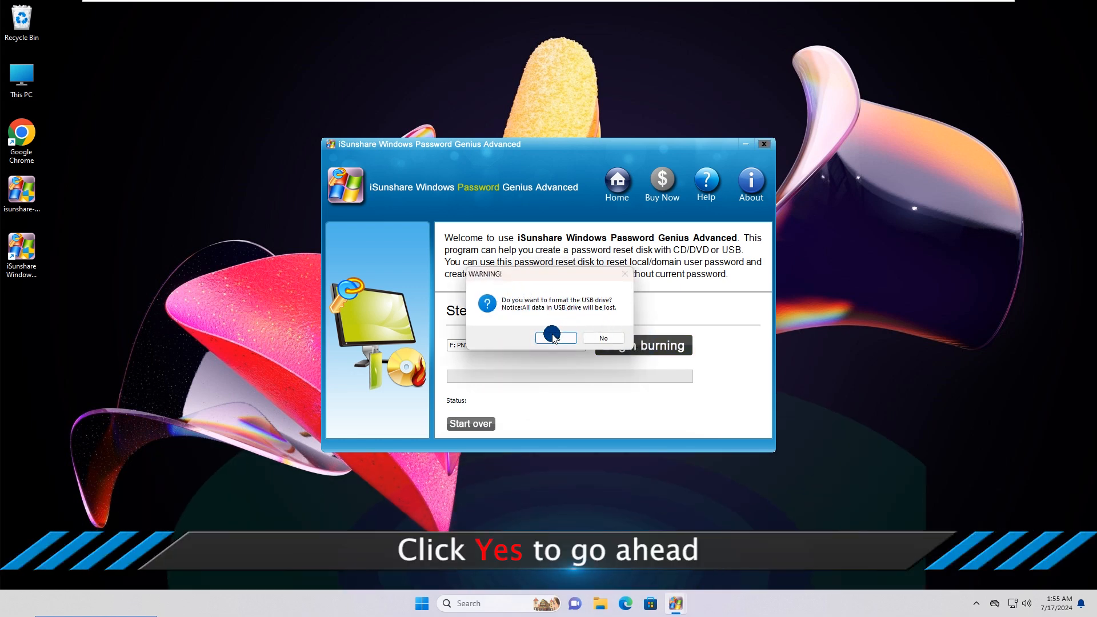
{"action": "left_click", "coordinate": [555, 338]}
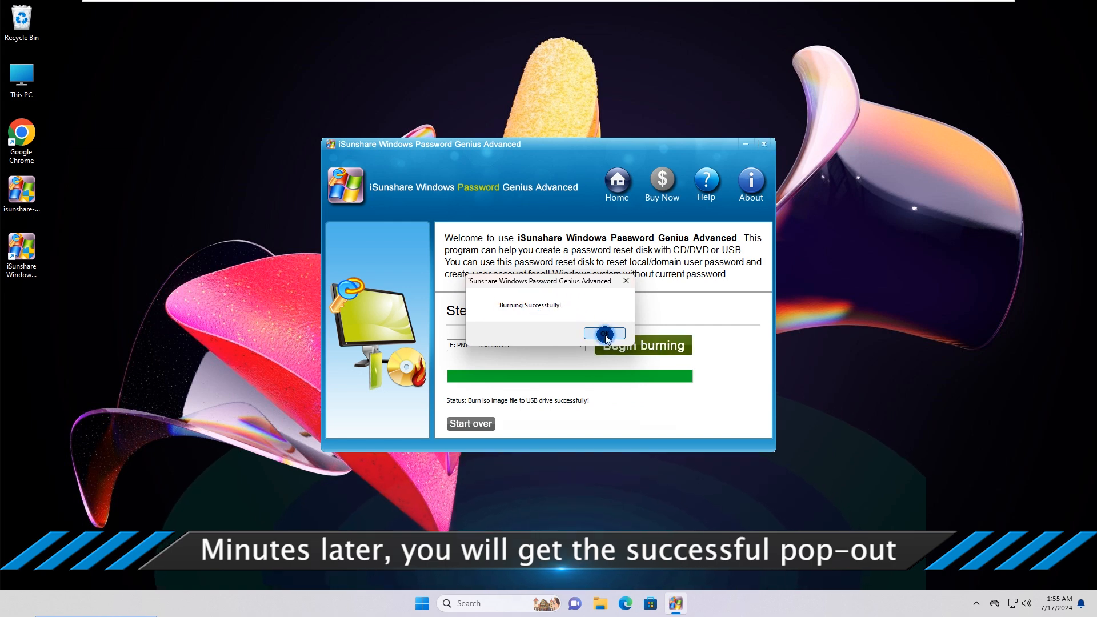
{"action": "left_click", "coordinate": [605, 333]}
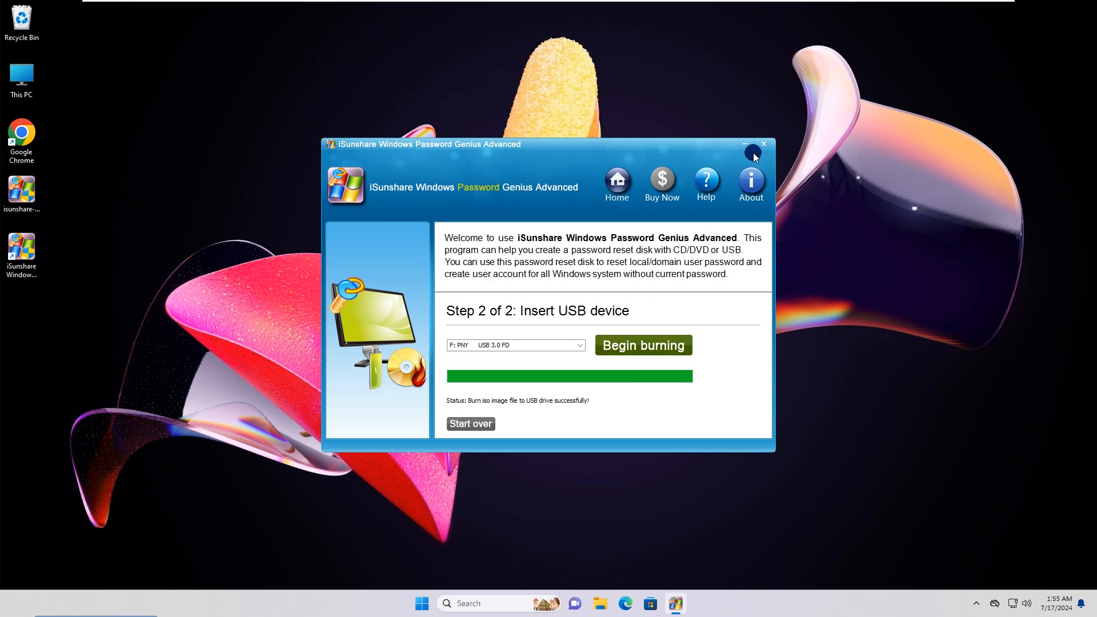
{"action": "left_click", "coordinate": [764, 143]}
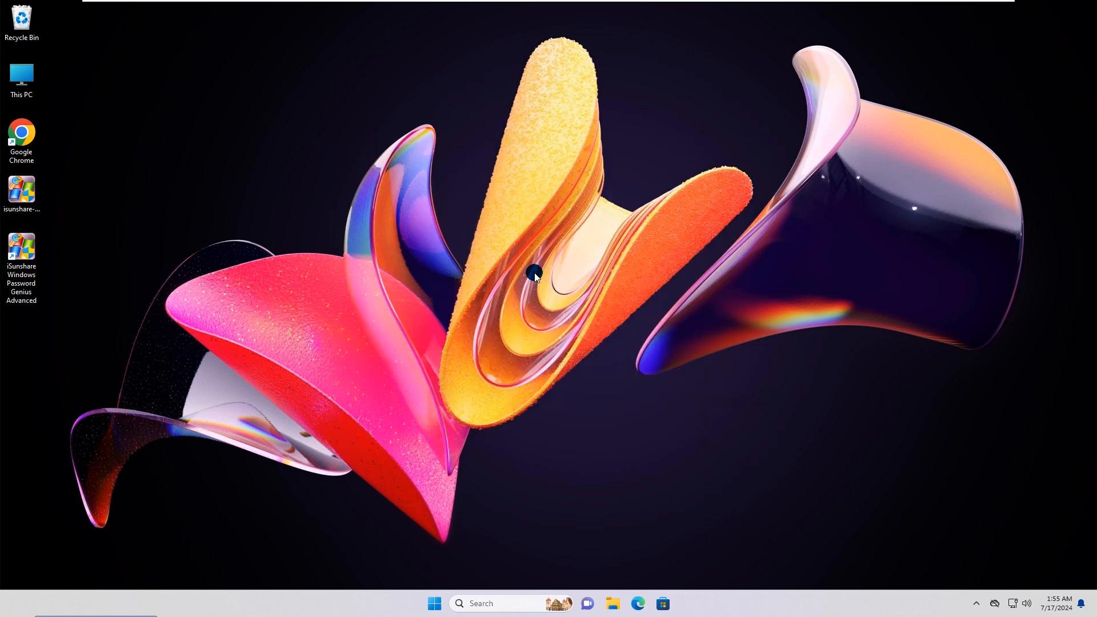